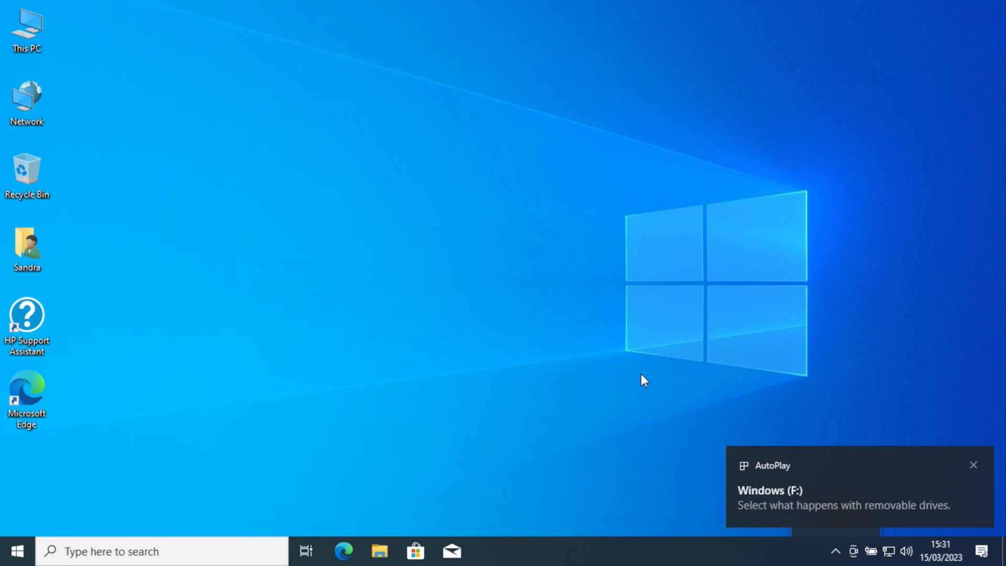
# Launch File Explorer from its taskbar icon
pyautogui.click(835, 551)
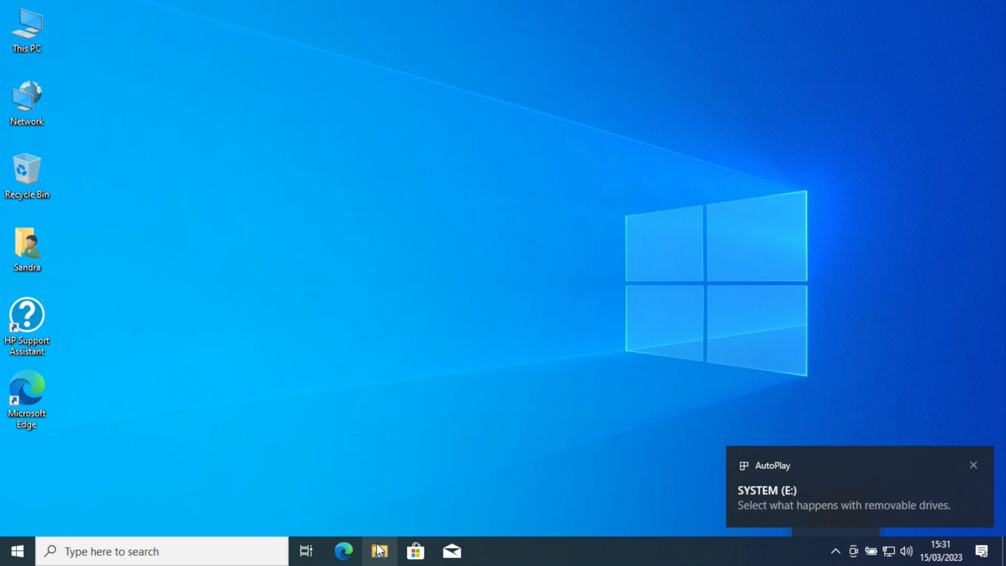
pyautogui.moveTo(763, 351)
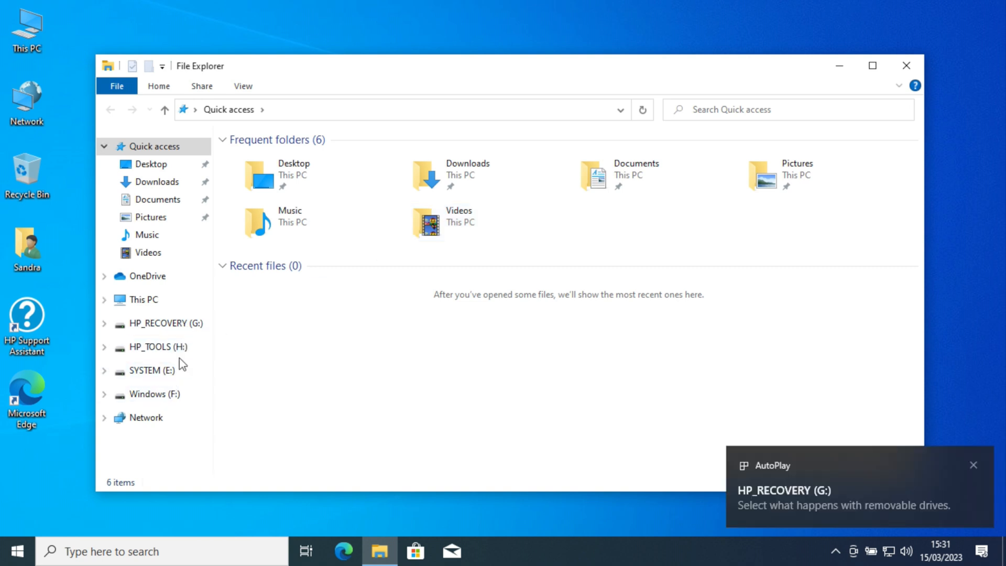
pyautogui.moveTo(154, 393)
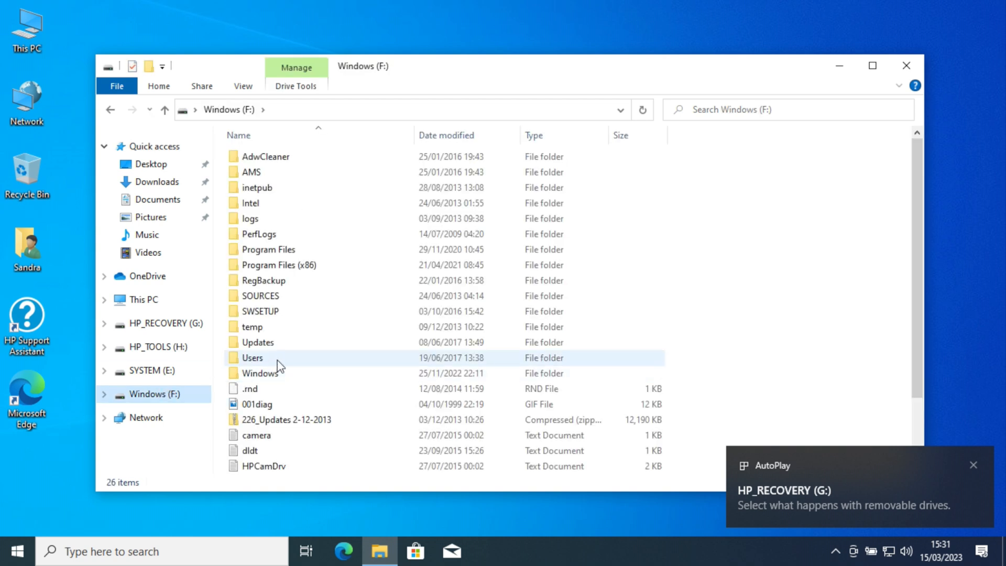
# Browse to Users on Windows (F:) and attempt to open the user's profile folder
pyautogui.doubleClick(252, 357)
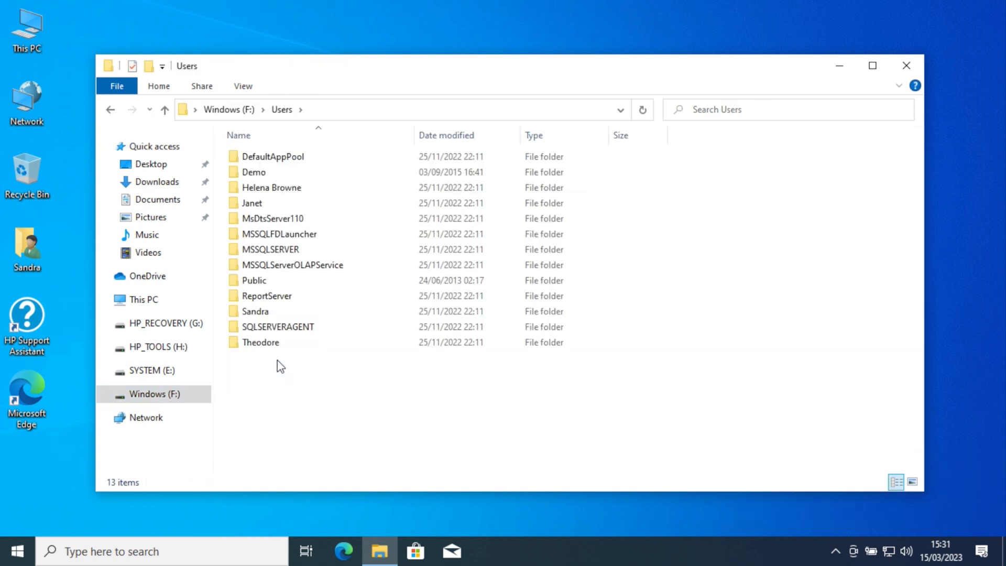
pyautogui.click(277, 326)
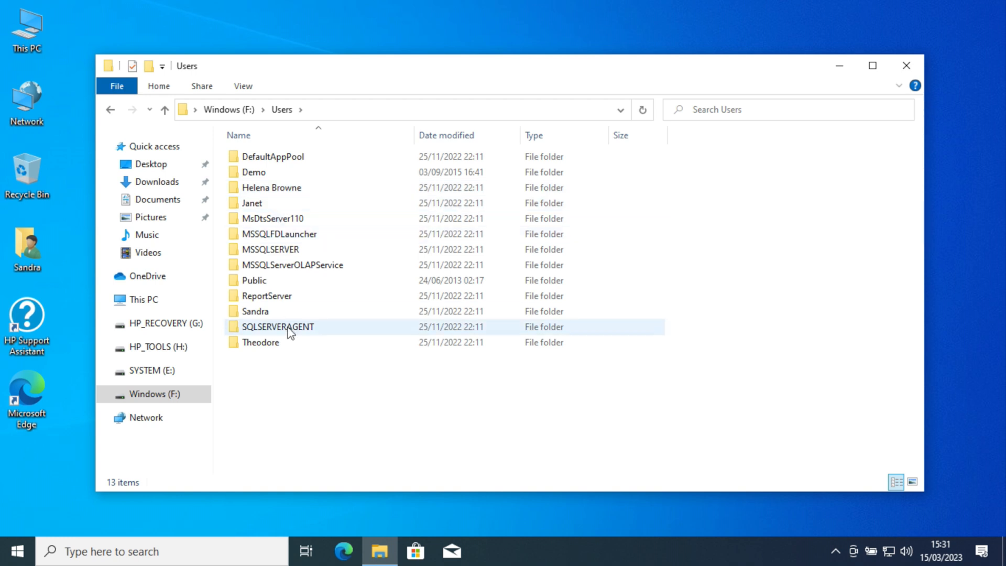
pyautogui.doubleClick(255, 311)
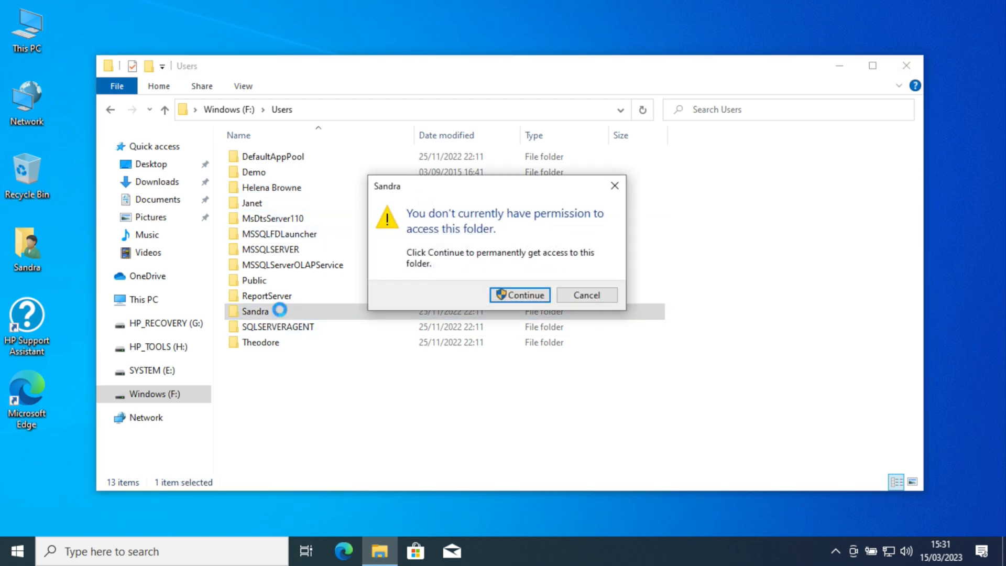
pyautogui.moveTo(519, 294)
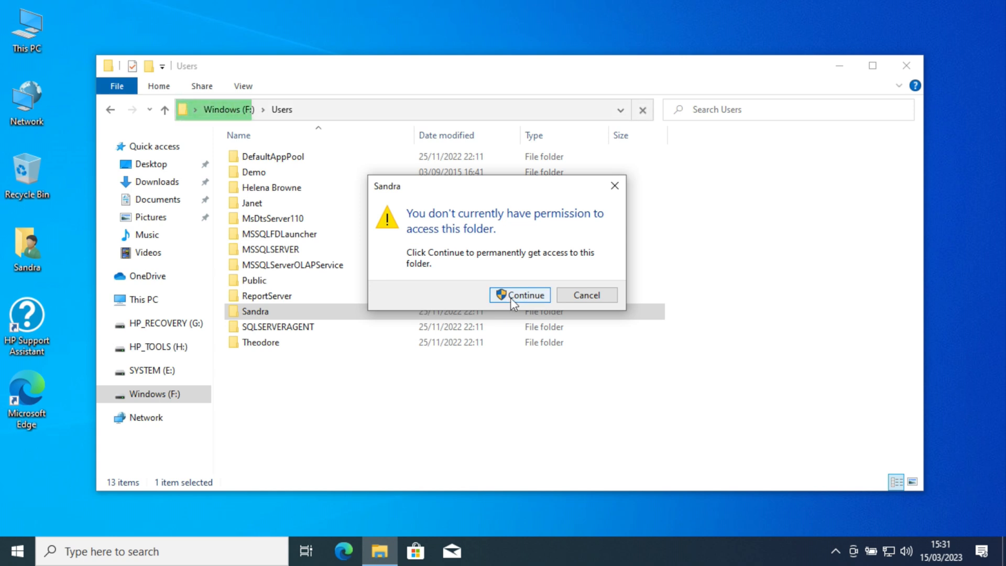
# Continue through the permission prompt to gain access to the old profile folder
pyautogui.click(519, 295)
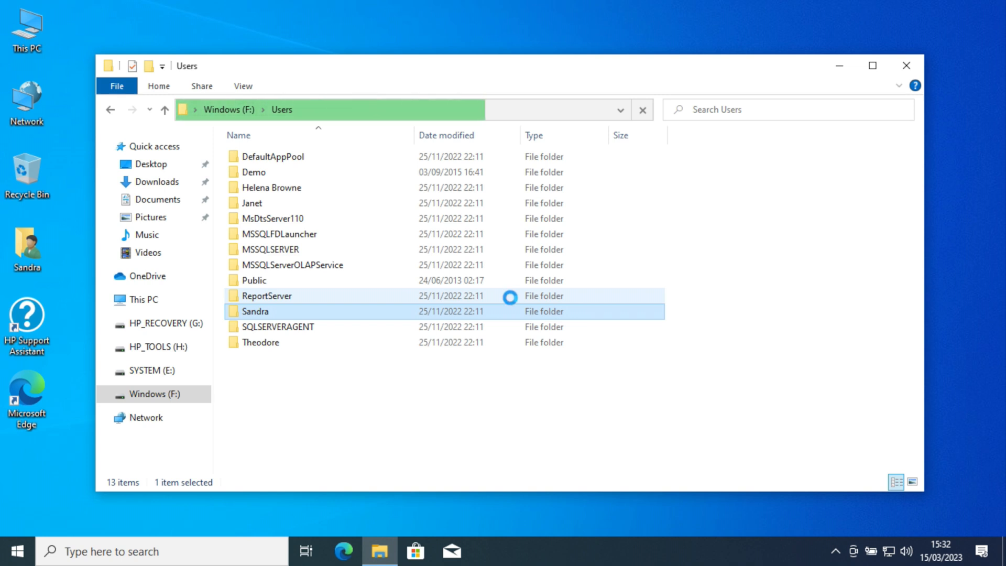
# Open the profile folder on Windows (F:) and select all thirteen folders
pyautogui.doubleClick(254, 311)
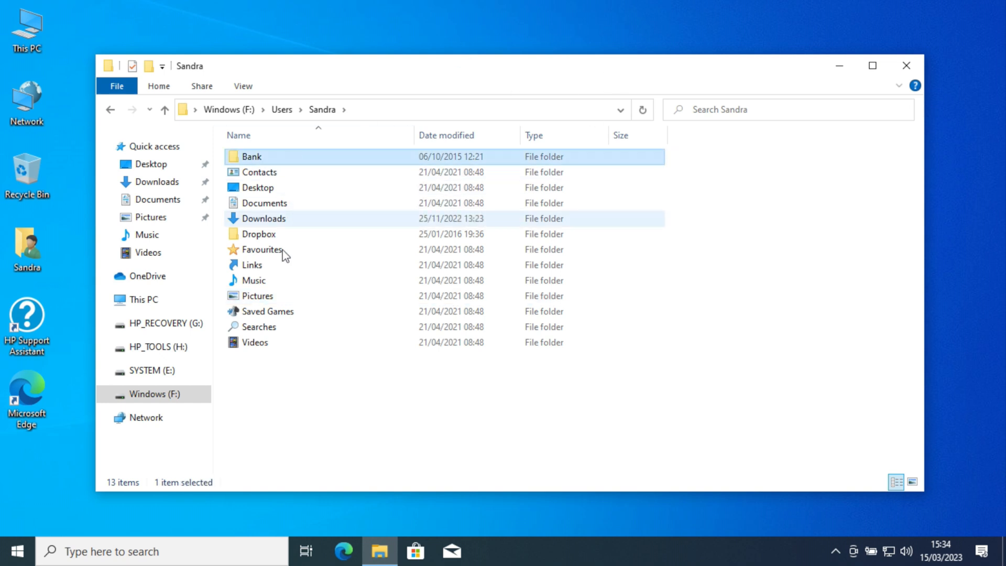
pyautogui.moveTo(274, 350)
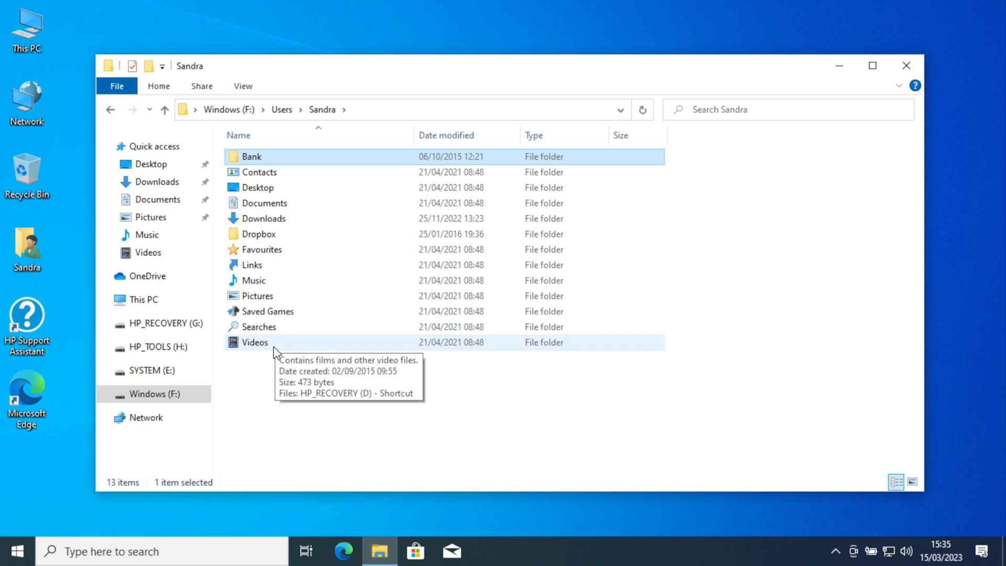
pyautogui.press('ctrl+a')
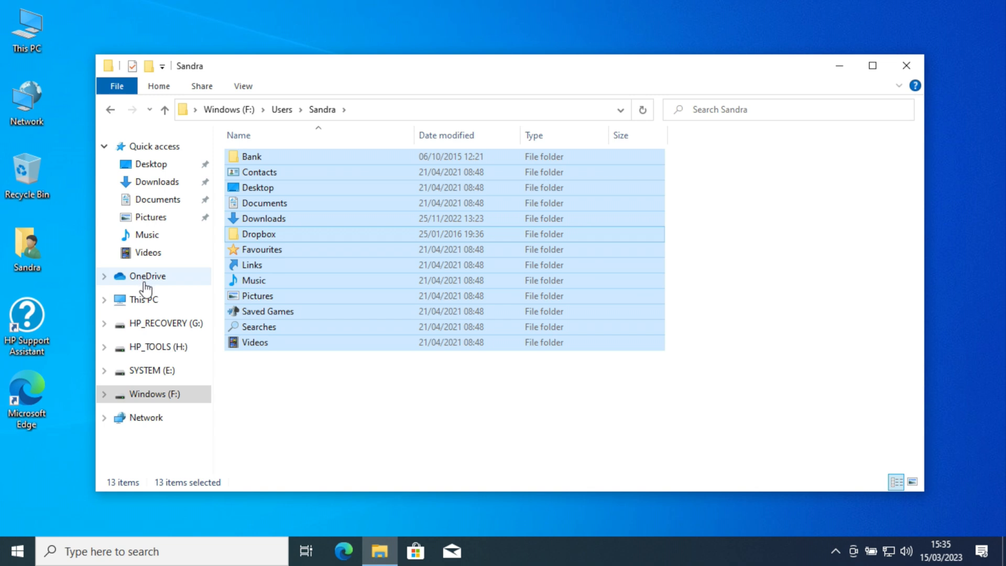
# Navigate through This PC and Local Disk (C:) to Users and the user's profile folder
pyautogui.click(143, 299)
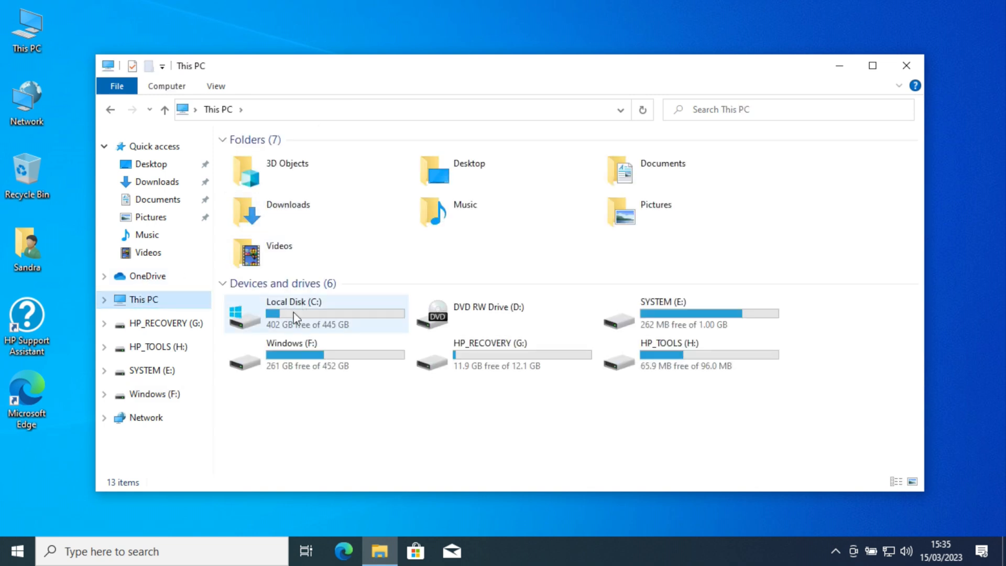
pyautogui.doubleClick(293, 314)
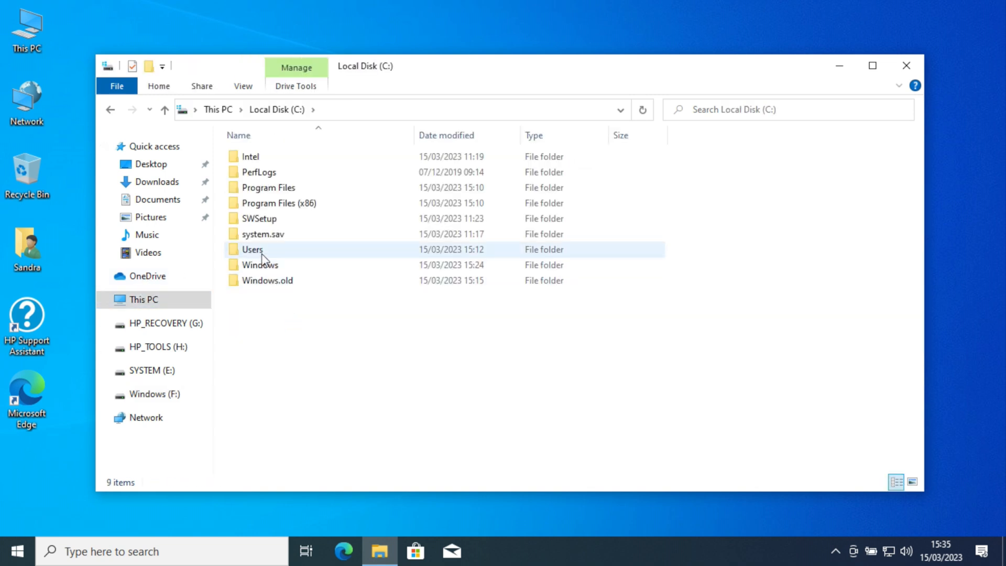
pyautogui.doubleClick(252, 249)
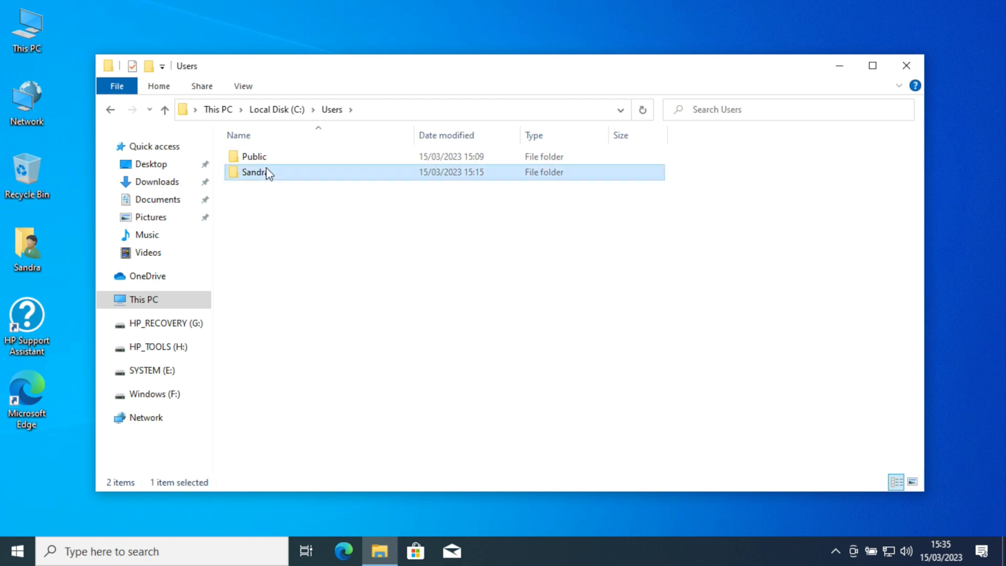
pyautogui.doubleClick(255, 171)
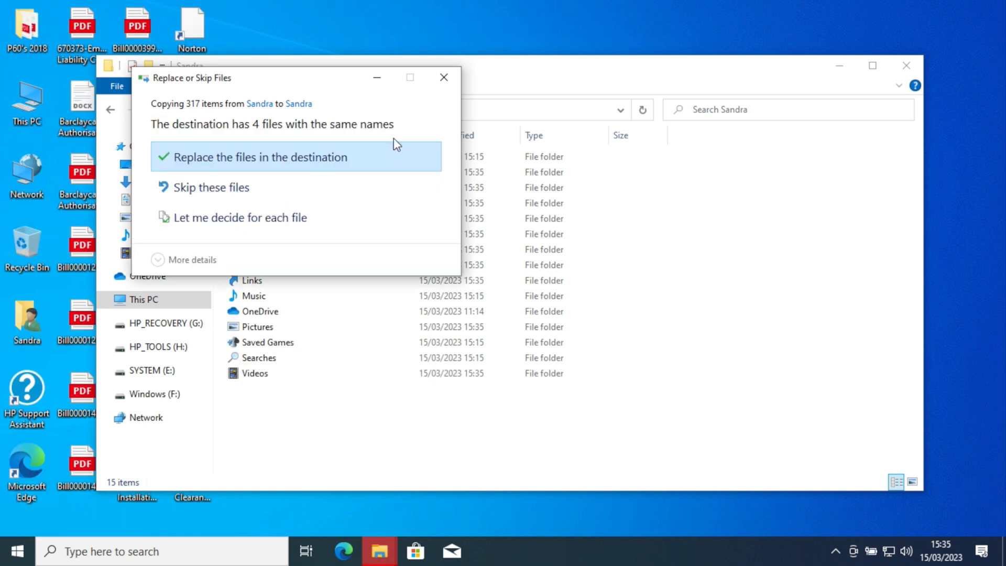
# Replace the four duplicate files, confirm Dropbox\Receipt images copied, and close File Explorer
pyautogui.click(260, 157)
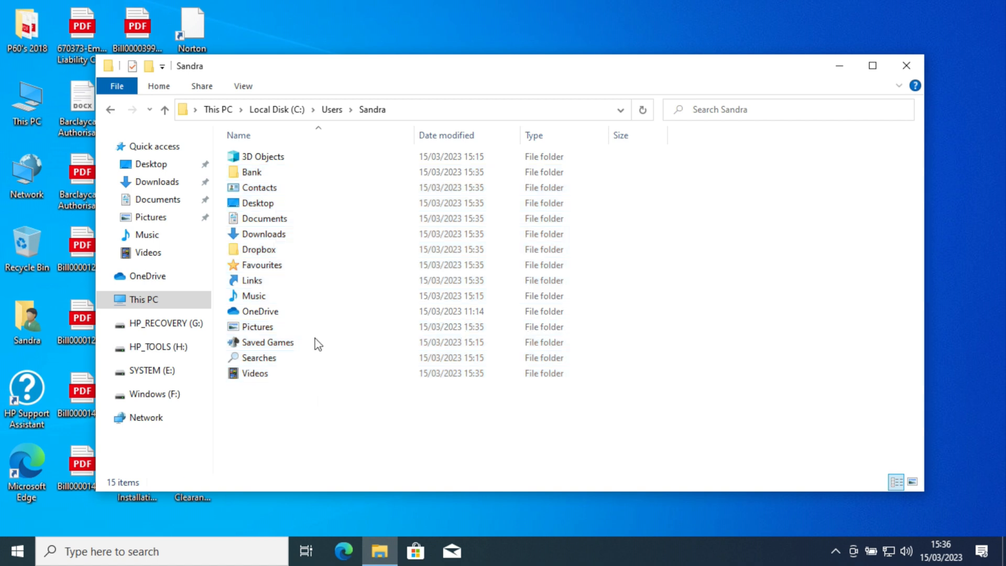
pyautogui.doubleClick(258, 248)
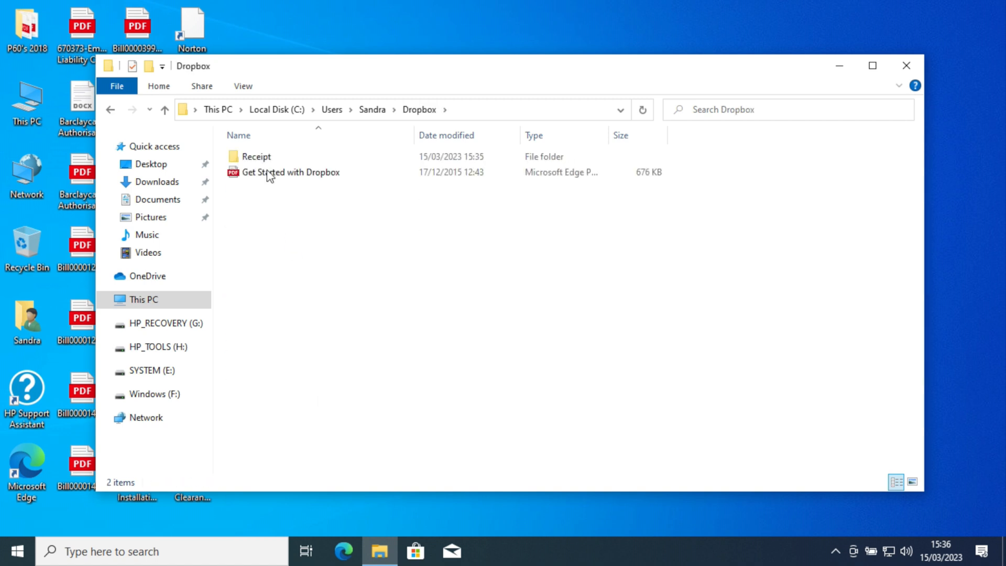
pyautogui.doubleClick(256, 156)
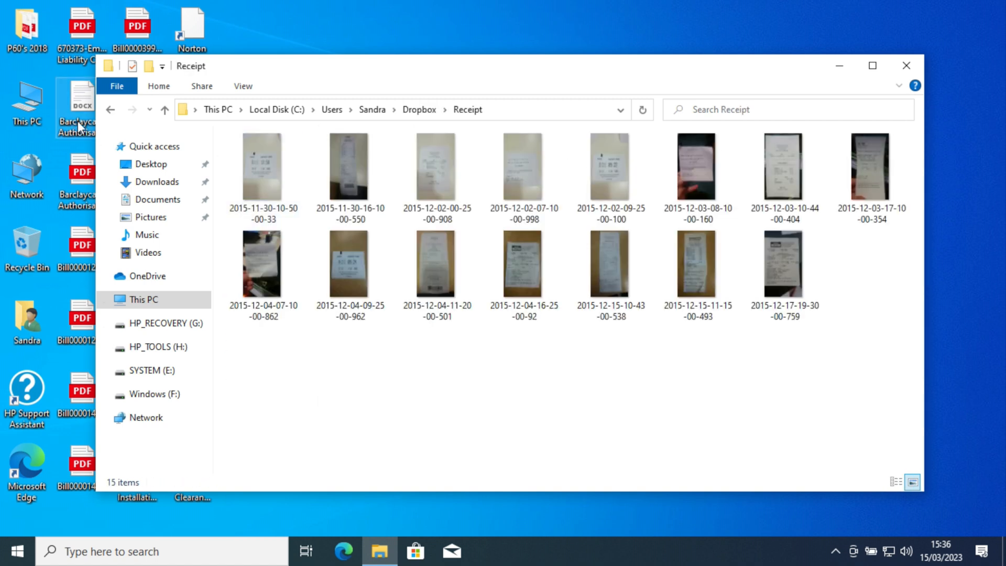
pyautogui.click(111, 109)
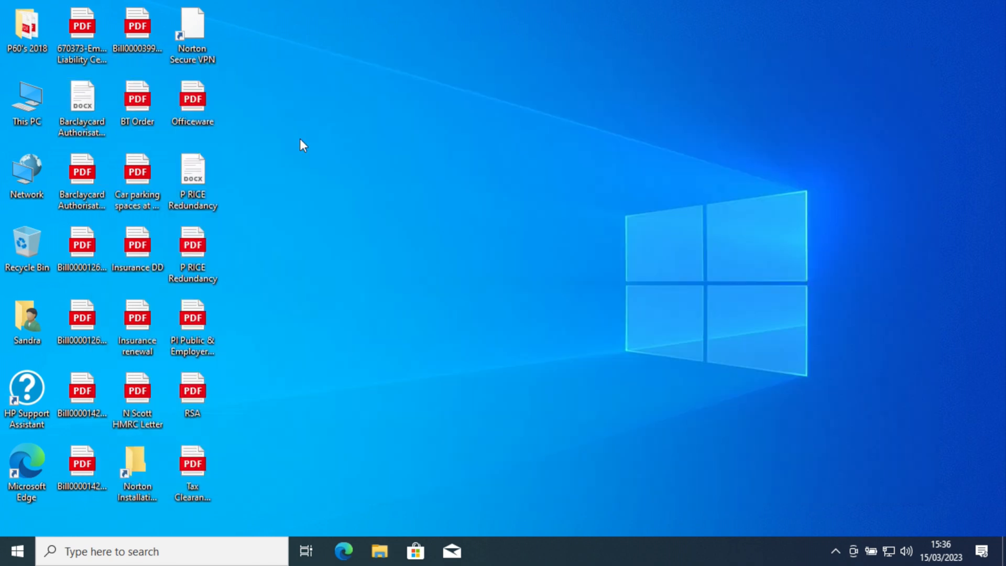
pyautogui.moveTo(827, 556)
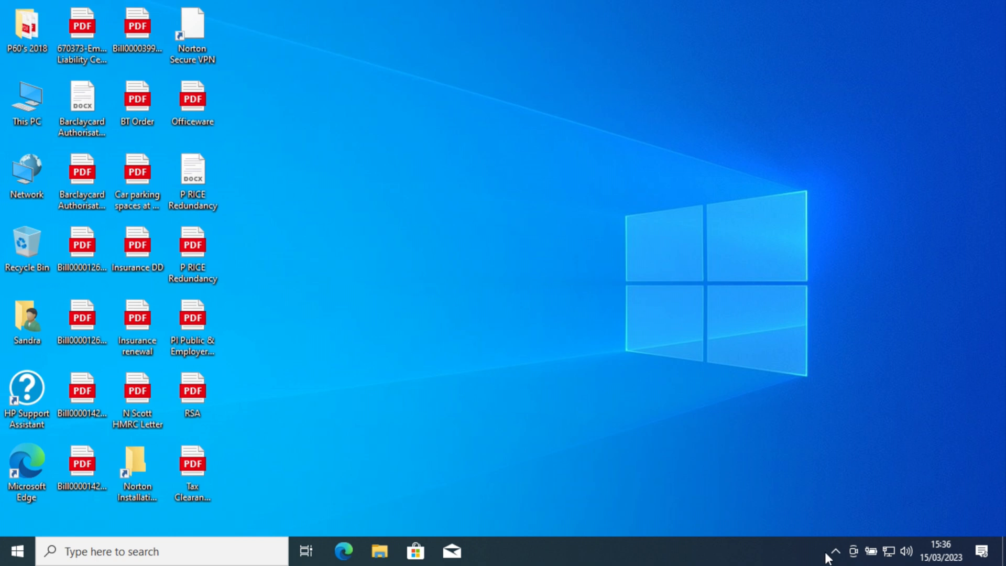
# Eject the USB Mass Storage Device from the taskbar's hidden status icons
pyautogui.click(835, 551)
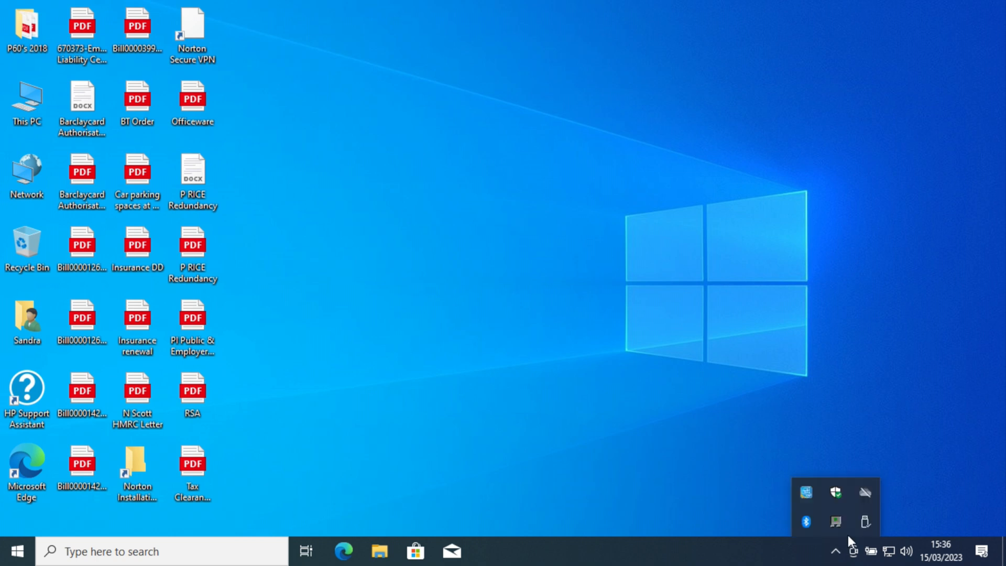
pyautogui.click(865, 521)
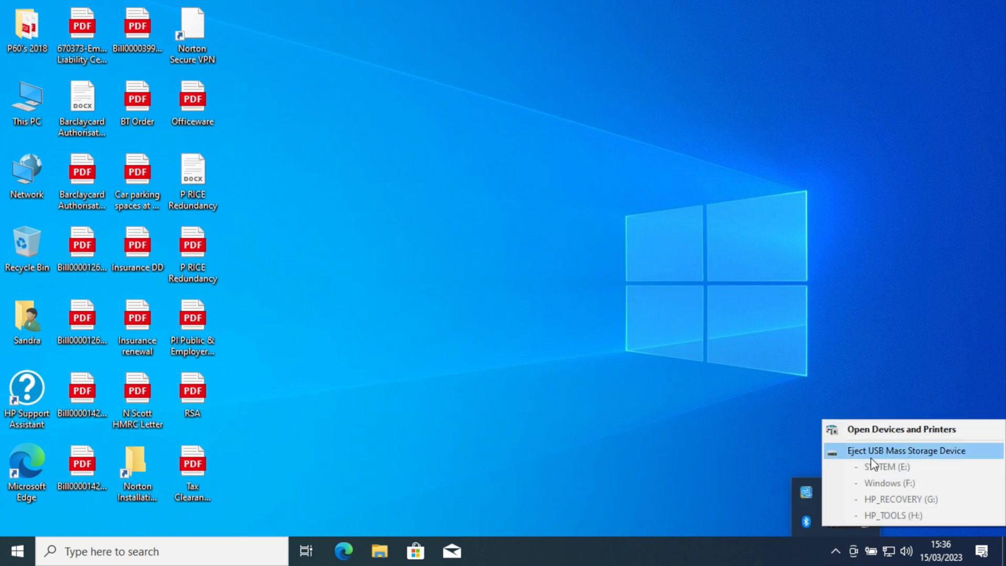
pyautogui.click(872, 461)
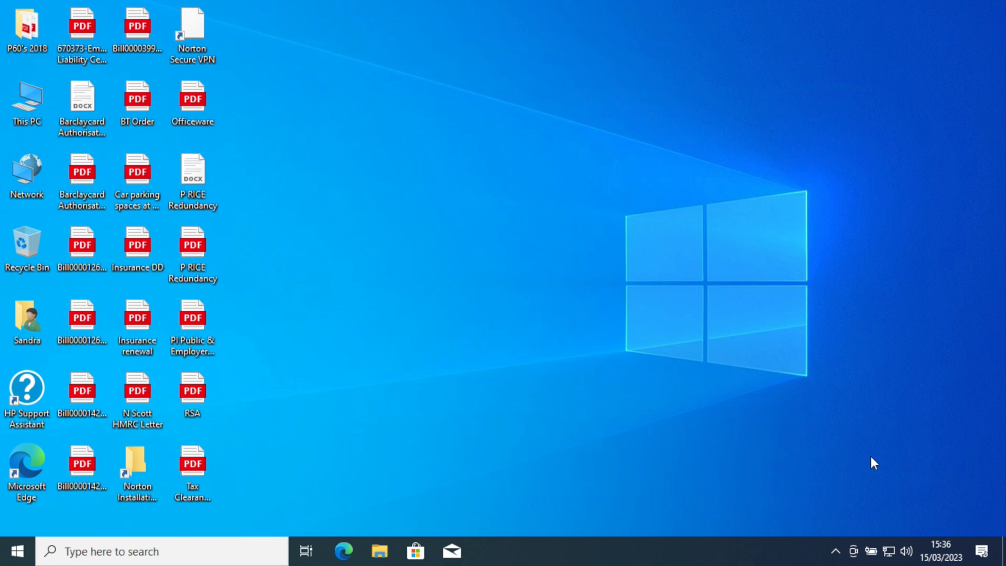
pyautogui.moveTo(651, 339)
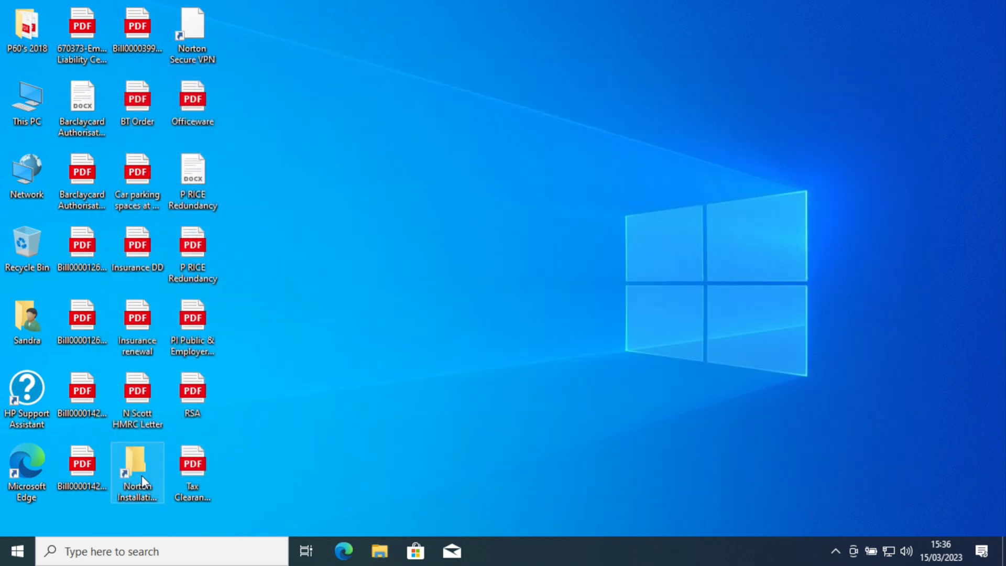
pyautogui.moveTo(137, 469)
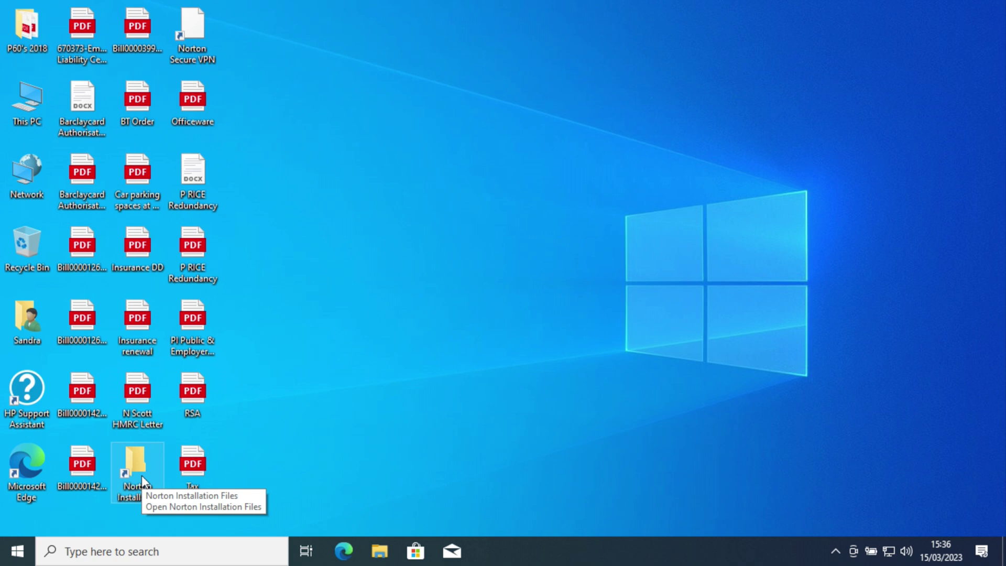